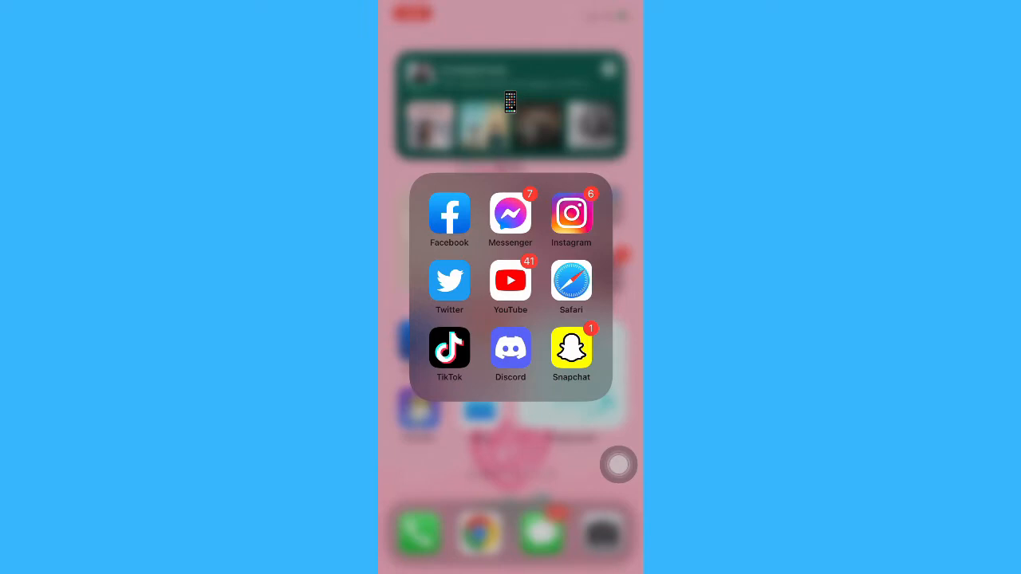
# Step: Launch Twitter from the home screen folder and go to the account's own profile
pyautogui.click(450, 281)
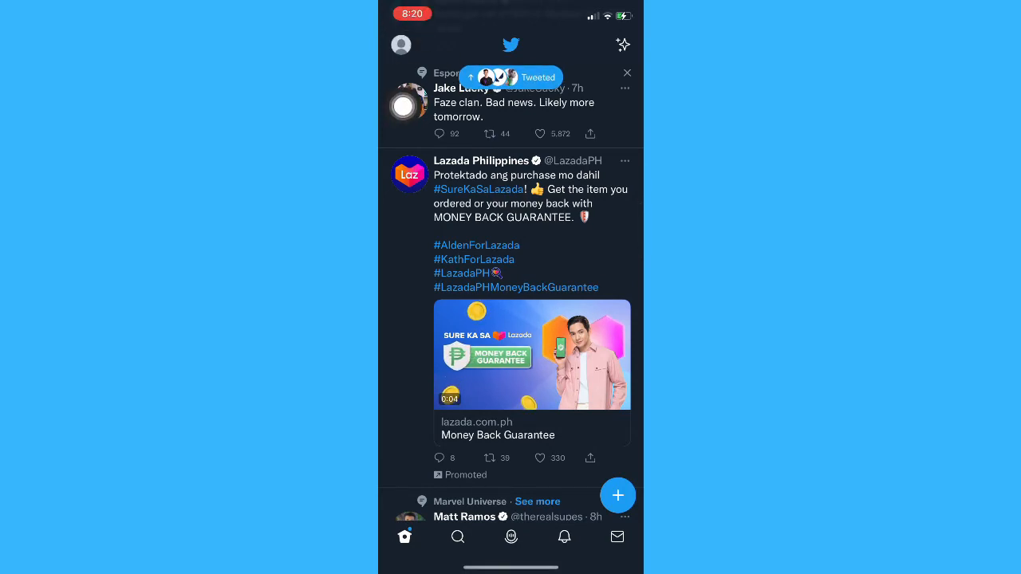
pyautogui.click(402, 44)
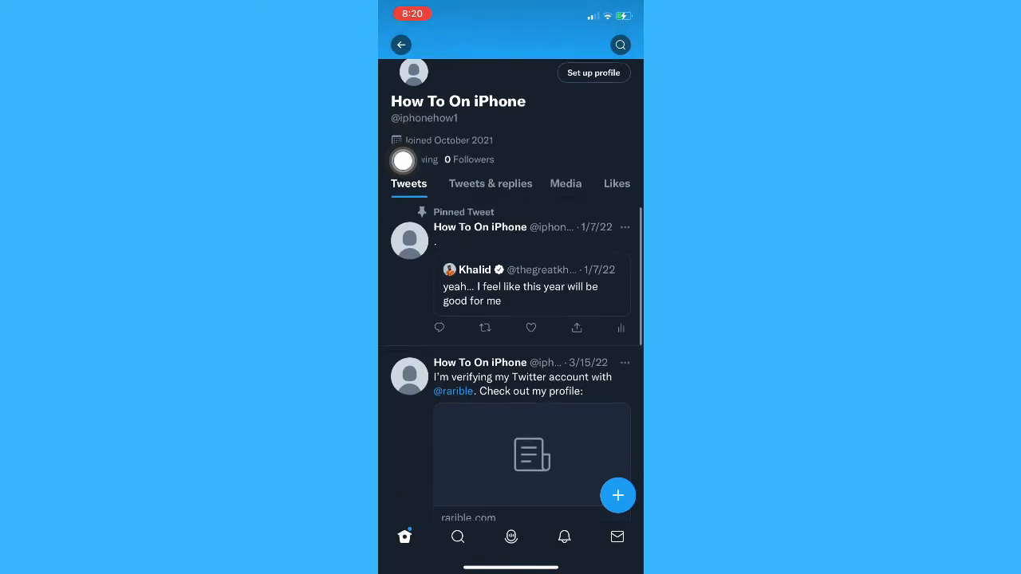
# Step: Scroll down the profile to the Who to follow section and its Show more link
pyautogui.scroll(-3)
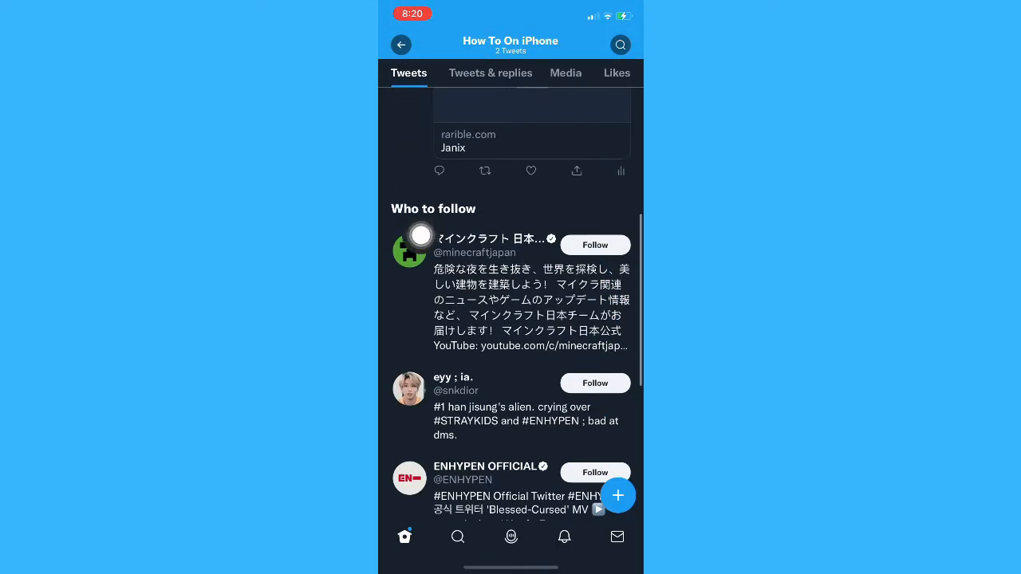
pyautogui.scroll(-3)
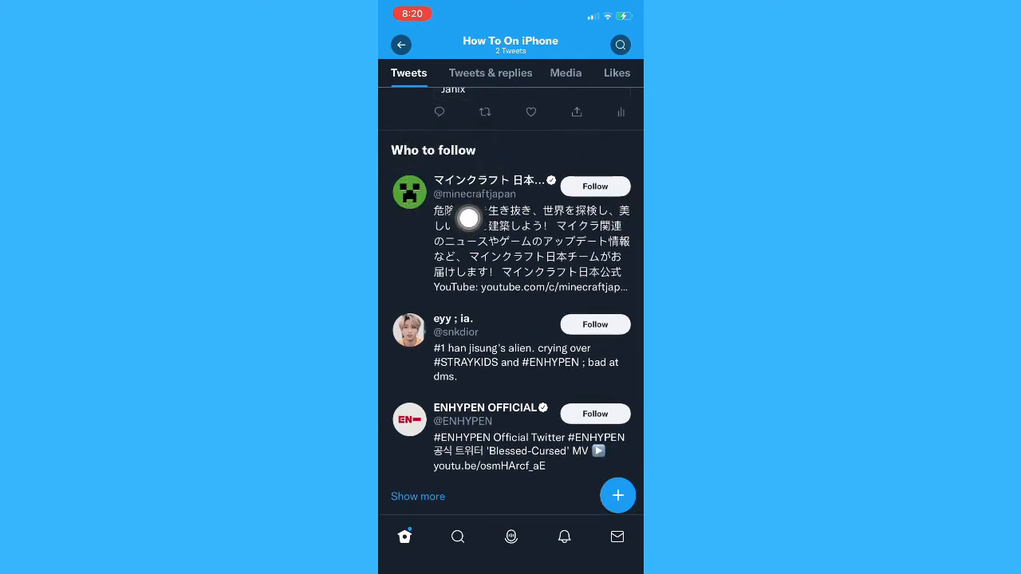
pyautogui.scroll(-3)
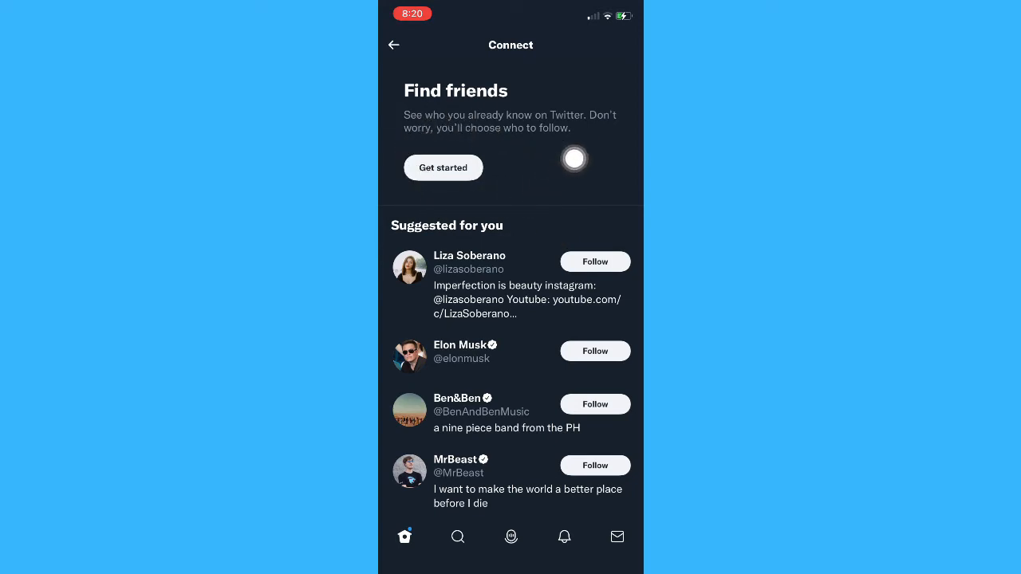
# Step: Start Find friends, grant Twitter contacts access, and continue to contact-based suggestions
pyautogui.click(443, 168)
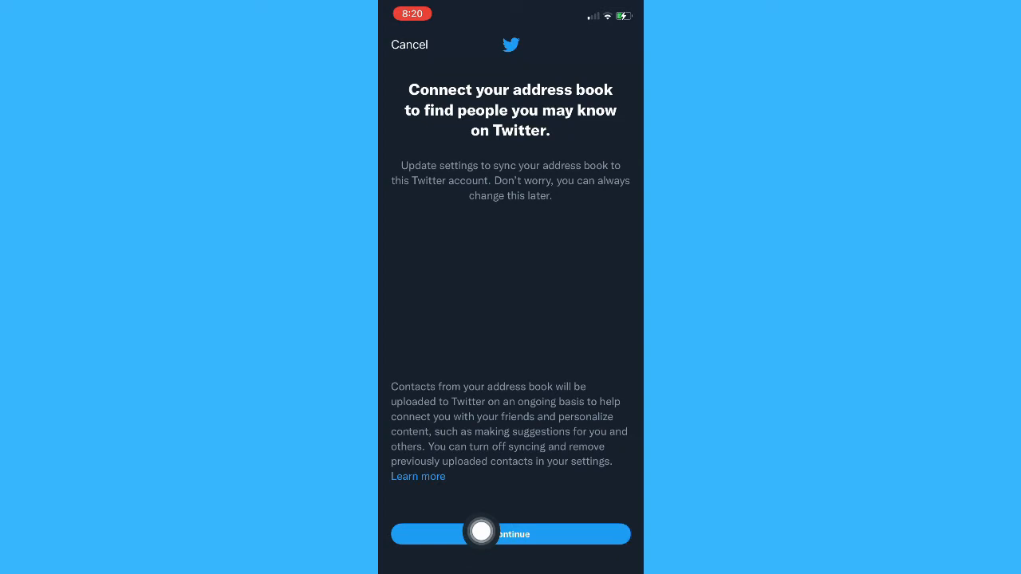
pyautogui.click(510, 533)
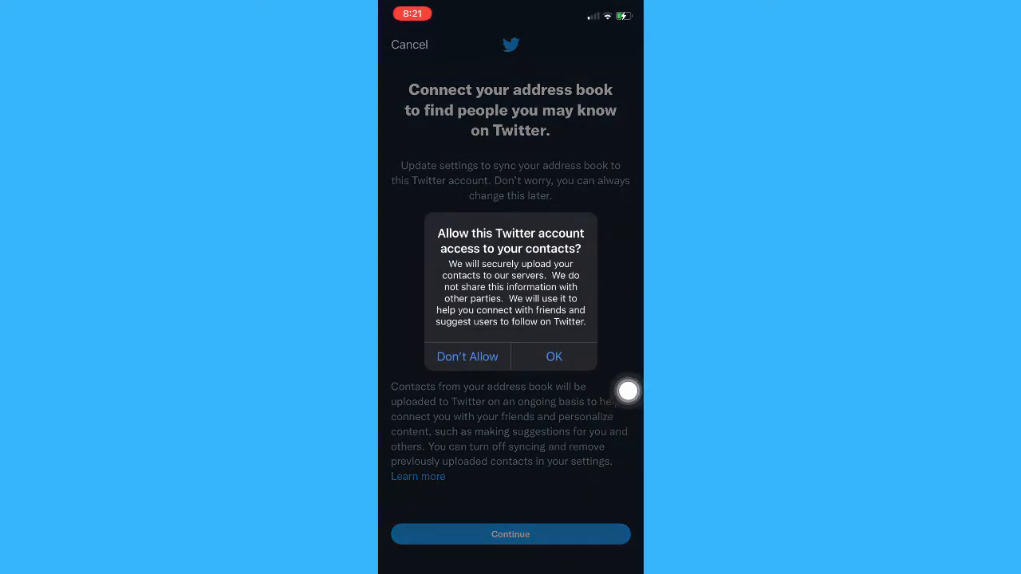
pyautogui.moveTo(622, 319)
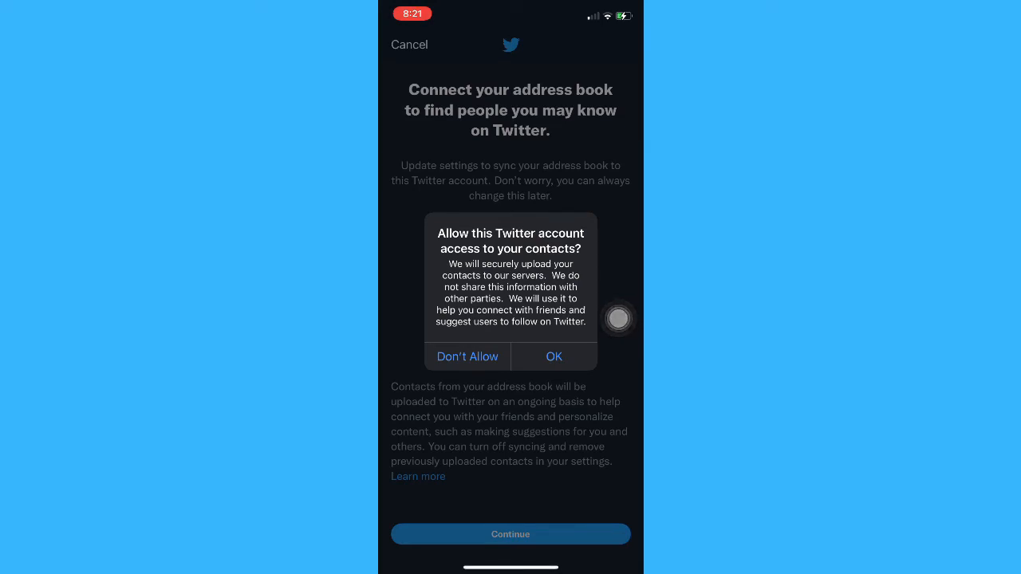
pyautogui.click(554, 358)
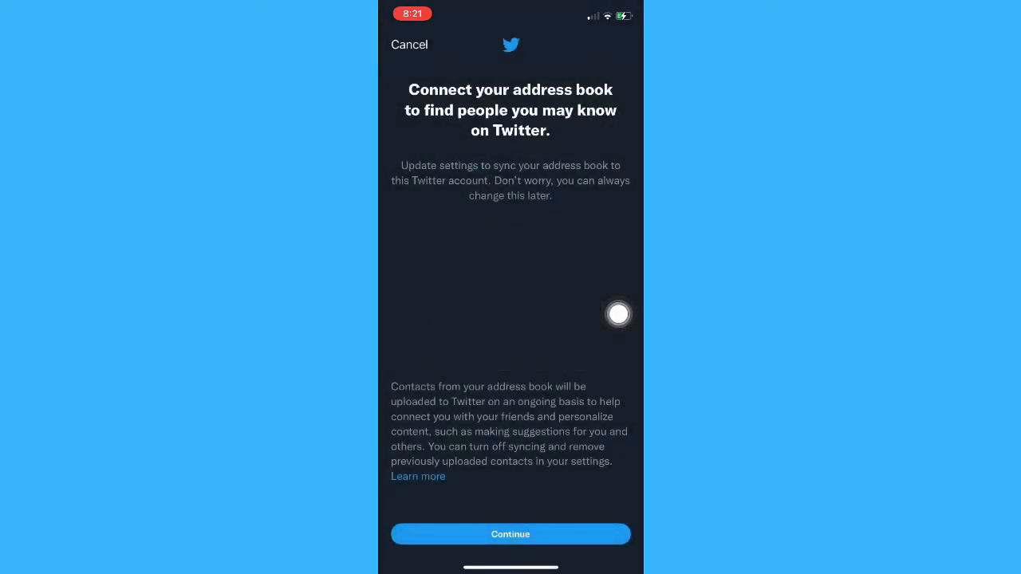
pyautogui.click(511, 533)
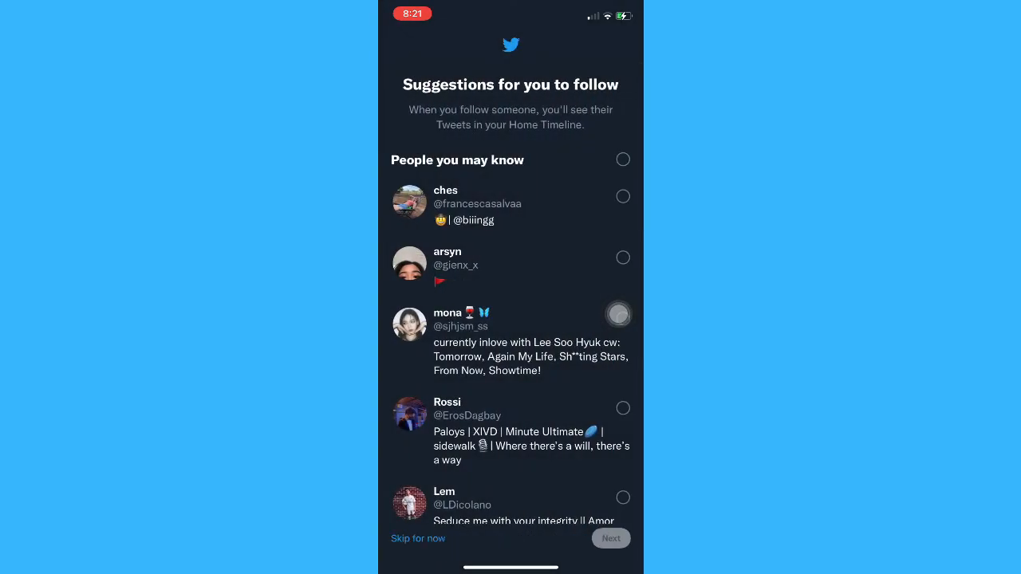
pyautogui.scroll(-3)
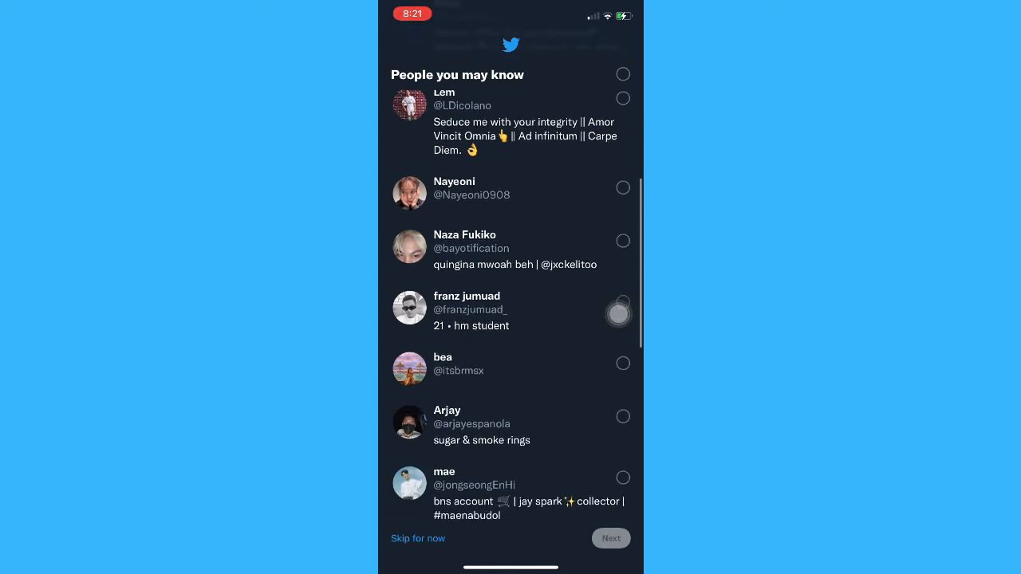
pyautogui.scroll(-3)
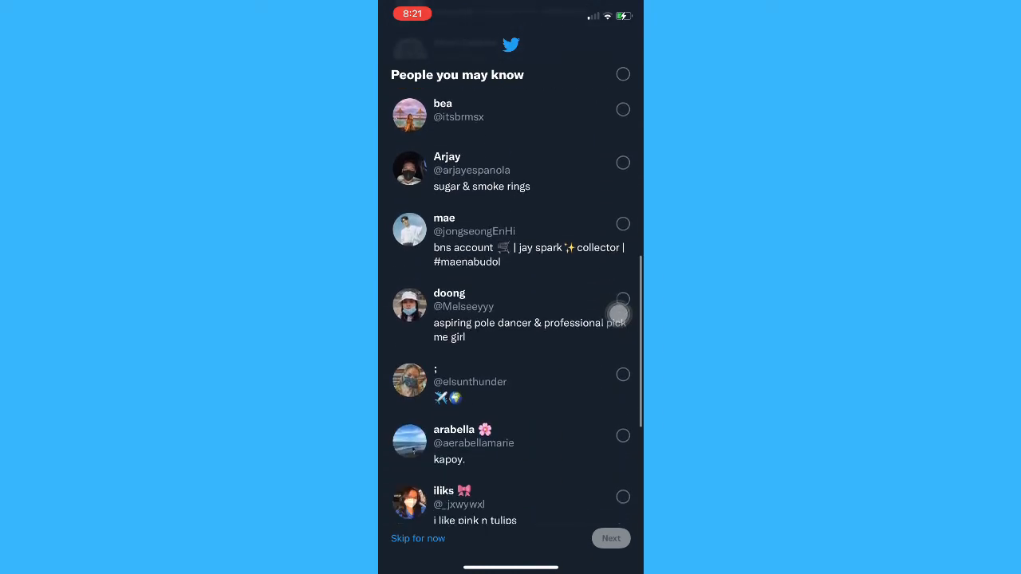
pyautogui.scroll(-3)
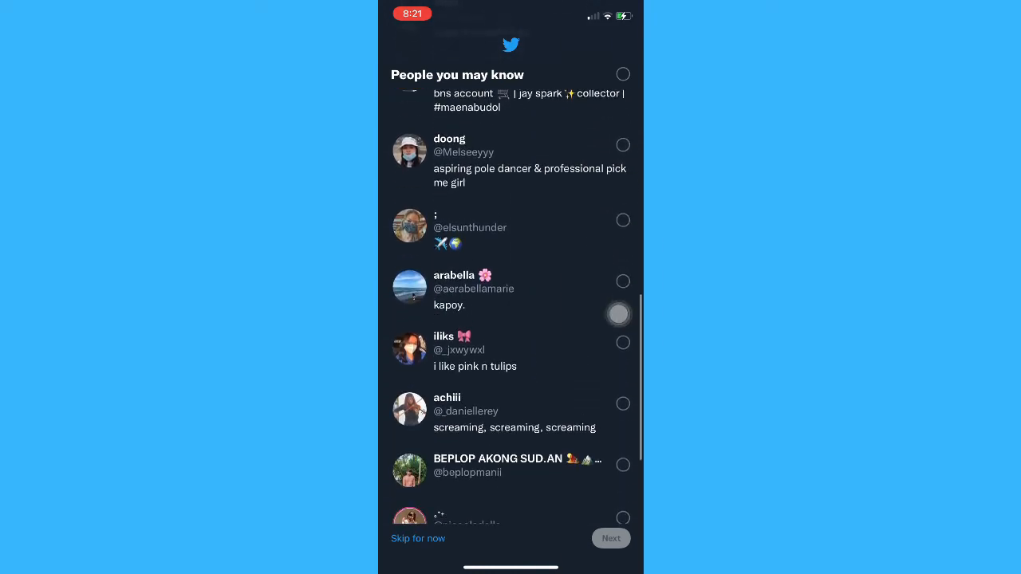
pyautogui.scroll(-3)
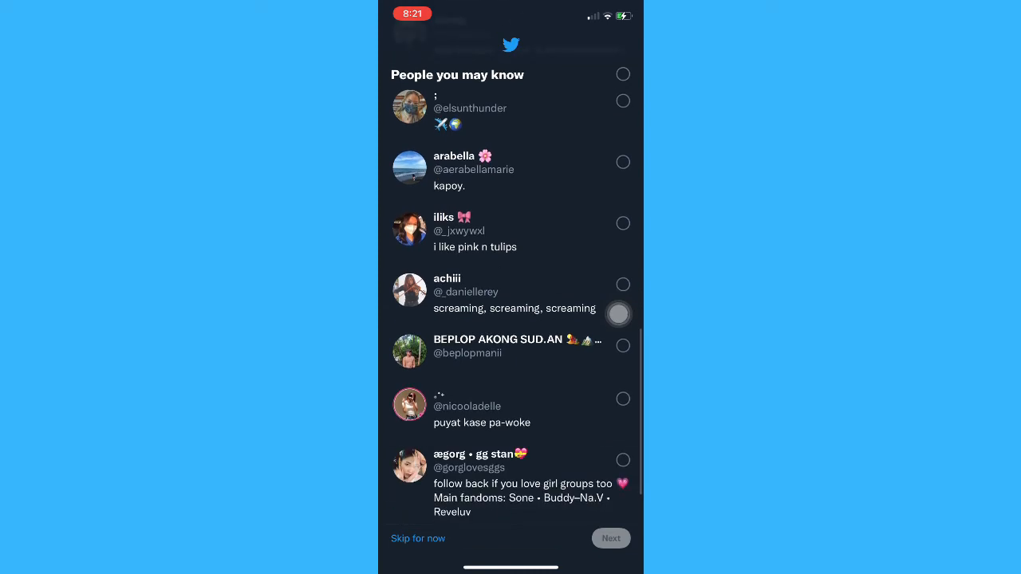
pyautogui.scroll(-3)
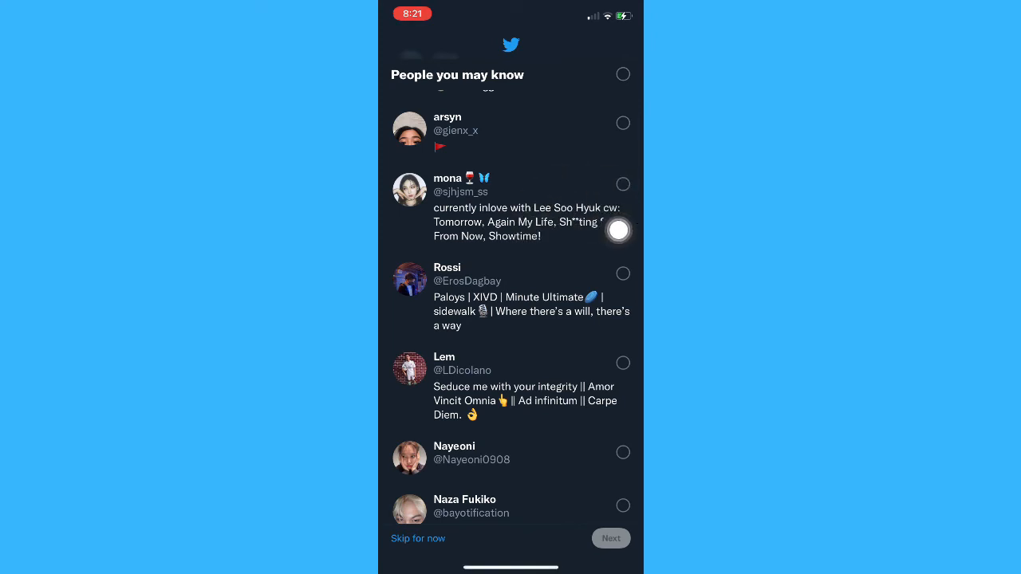
pyautogui.scroll(-3)
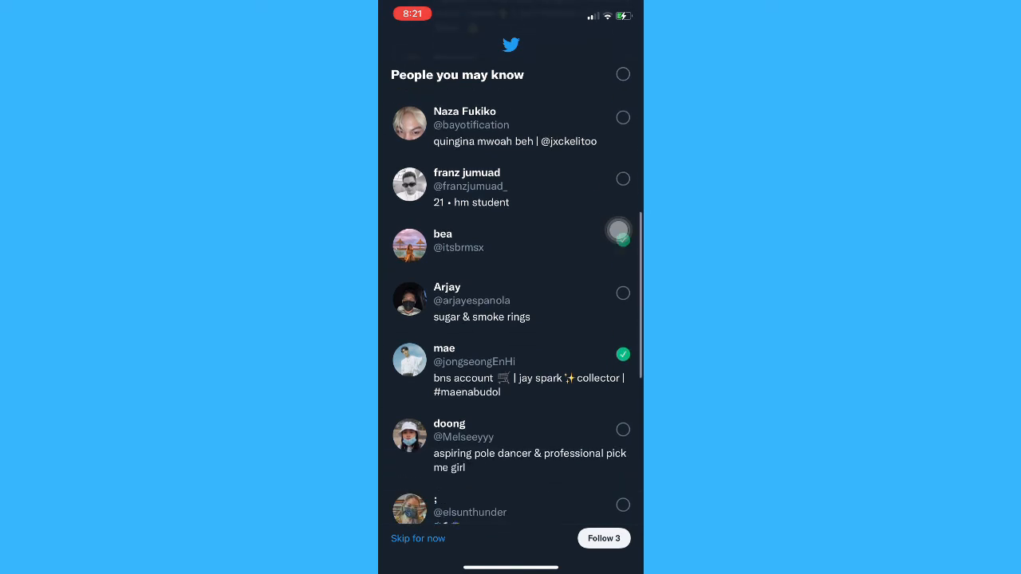
# Step: Follow the three checked contact suggestions with the Follow 3 button
pyautogui.click(622, 239)
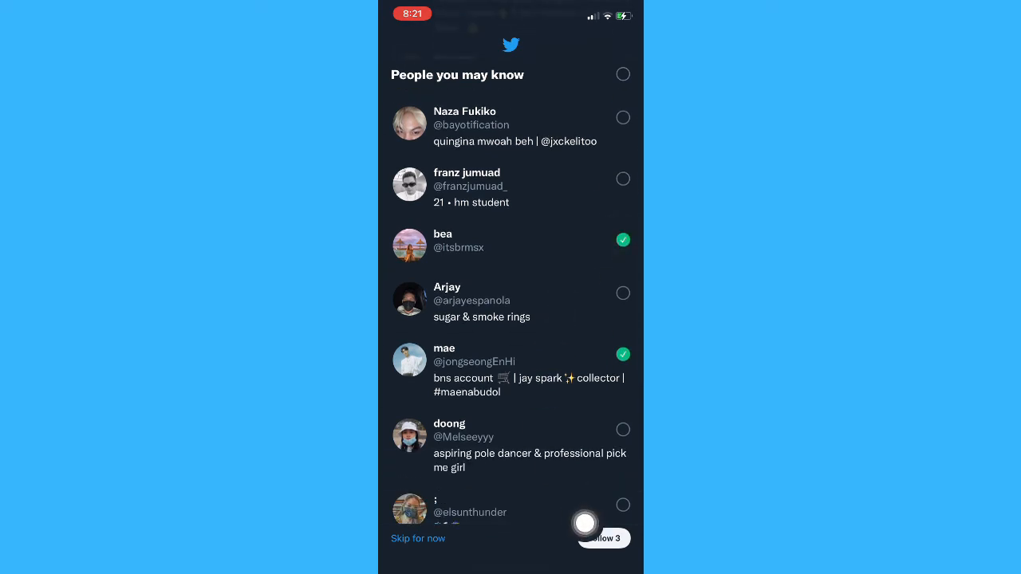